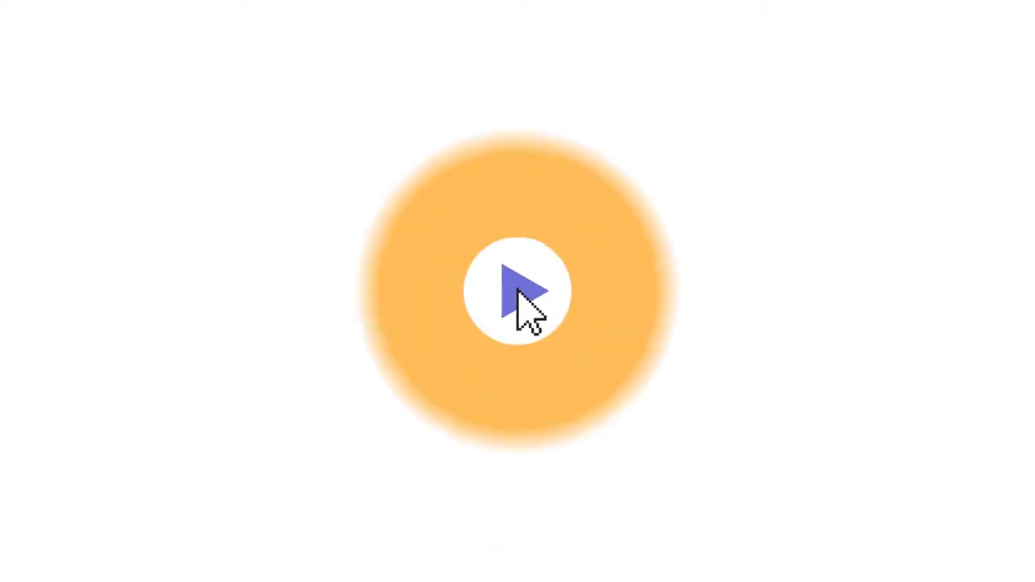
click(518, 291)
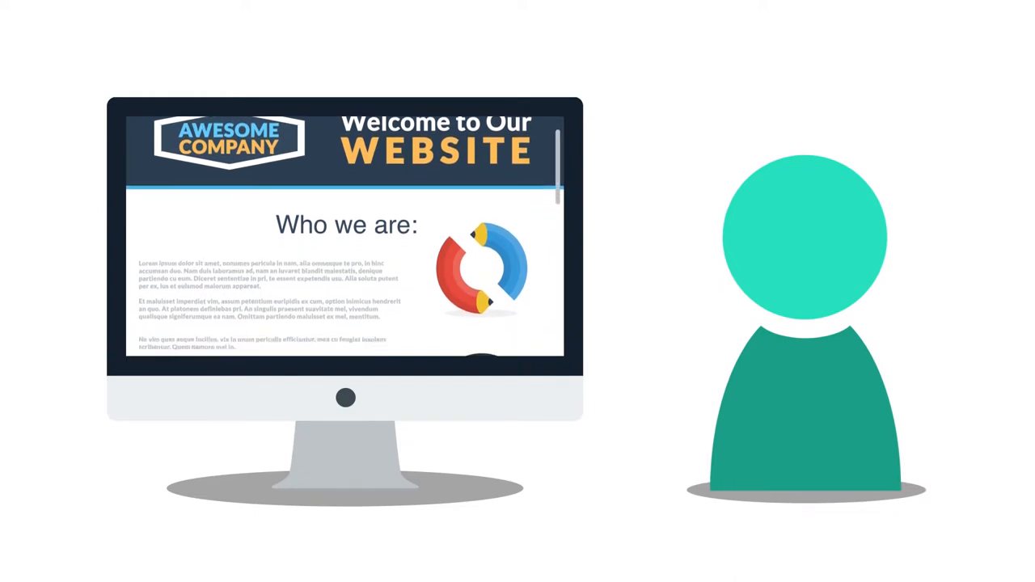
scroll(down, 3)
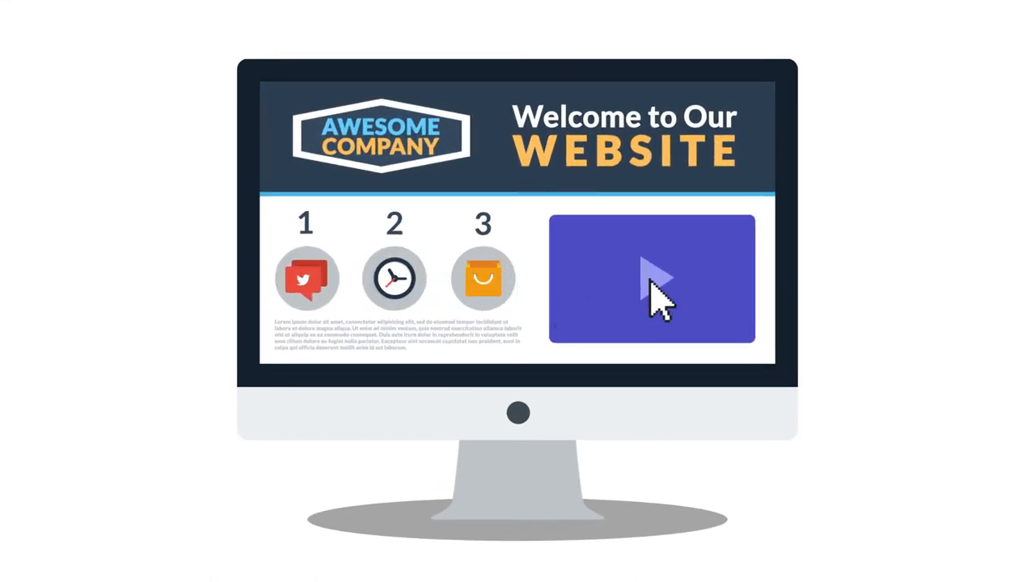
click(653, 278)
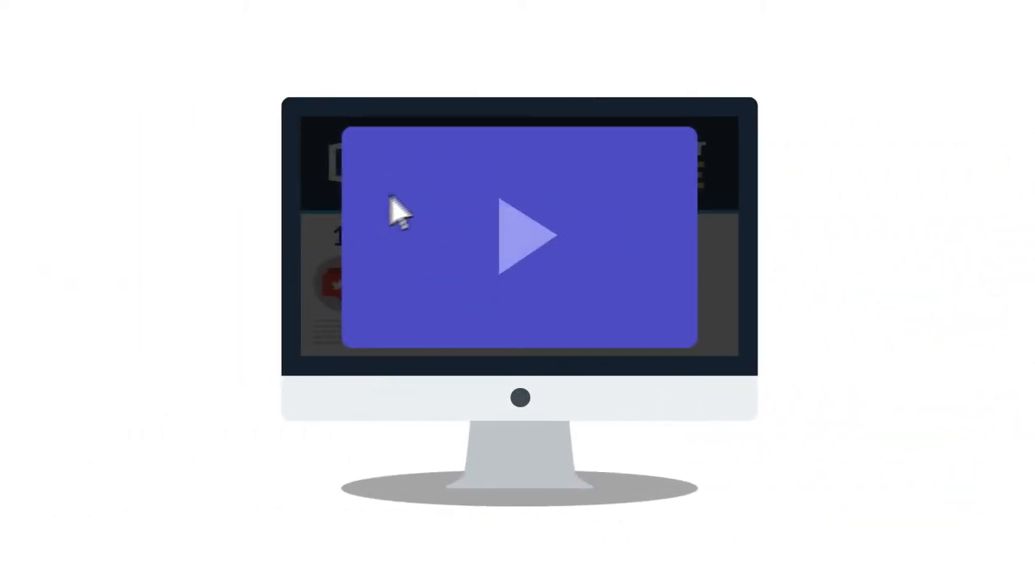
click(673, 152)
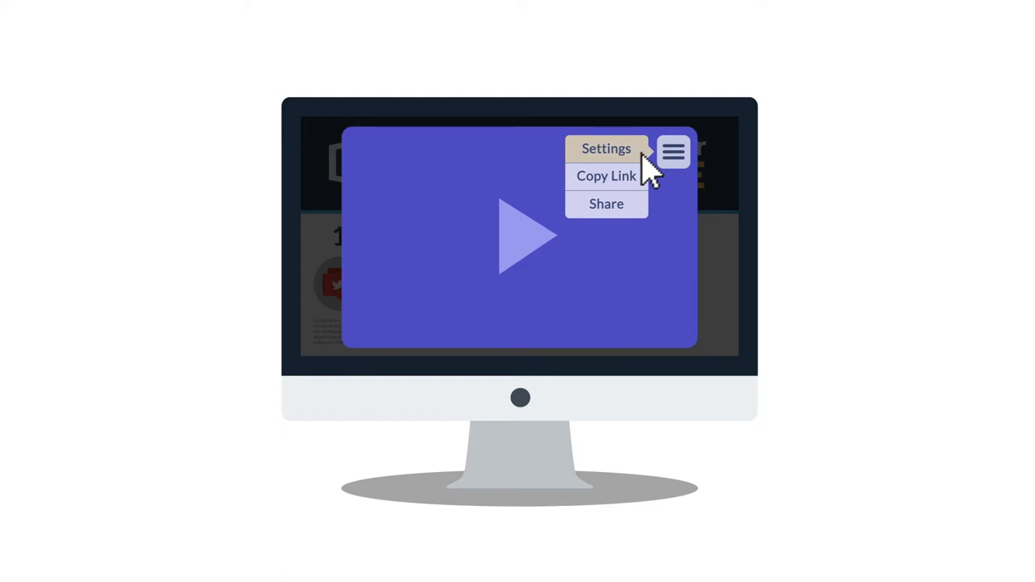
click(673, 152)
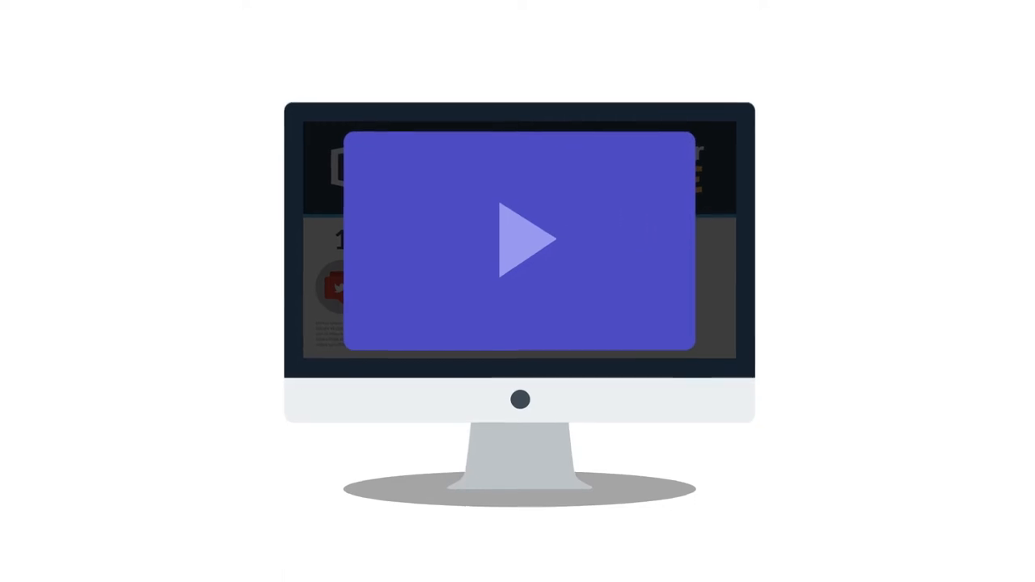